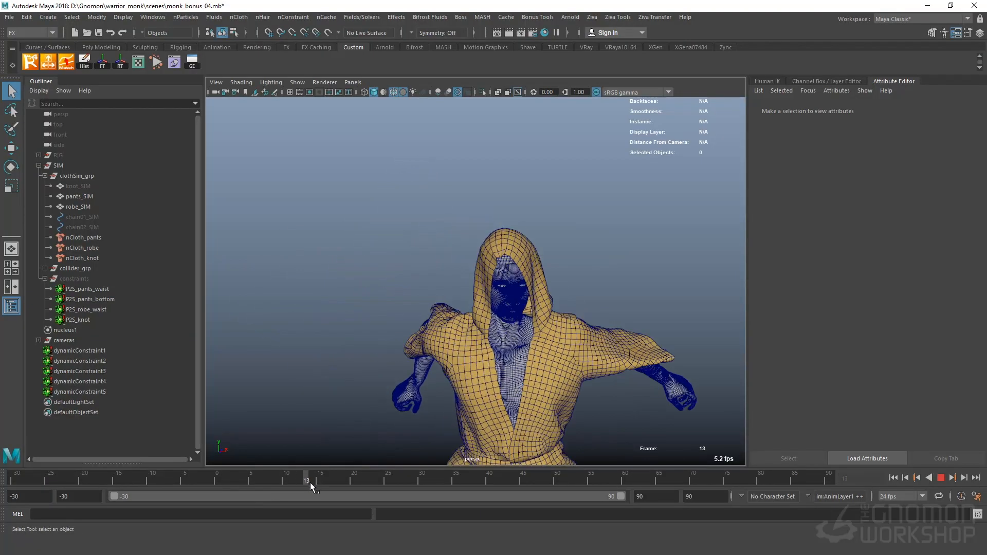
# Select robe_SIM in the Outliner to show the nCloth_robeShape dynamic properties
pyautogui.click(449, 478)
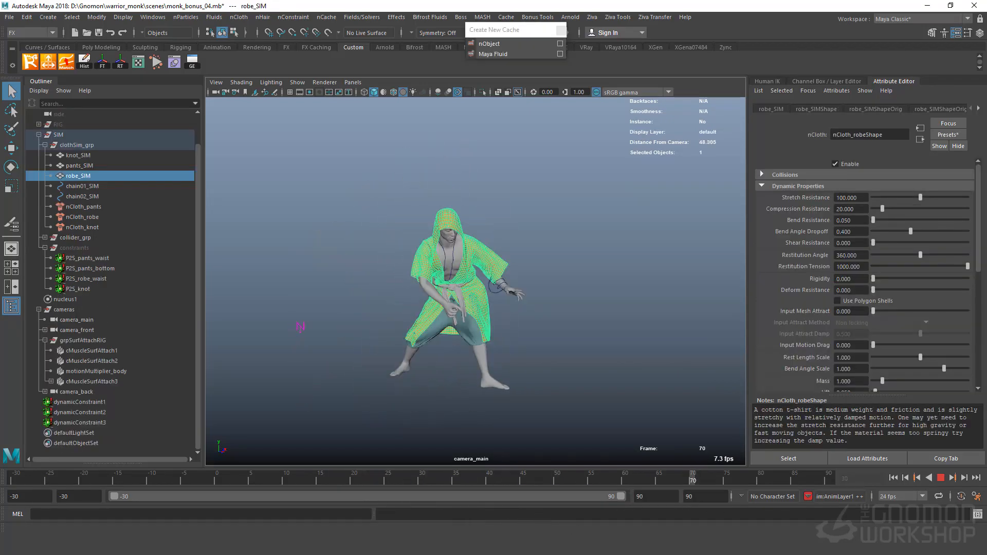
# Open the robe's Paint > nCloth Vertex Maps submenu from the viewport right-click menu
pyautogui.click(94, 391)
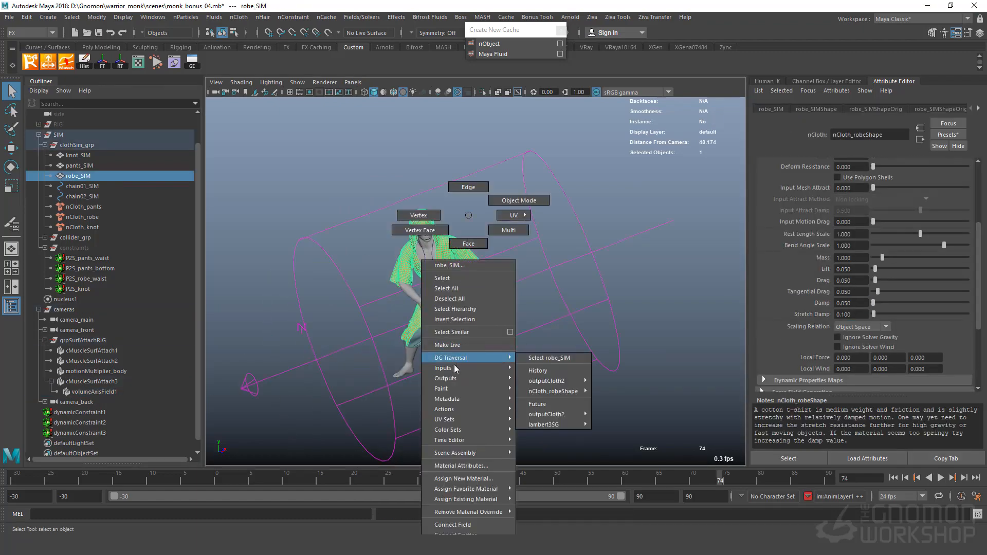
pyautogui.moveTo(441, 389)
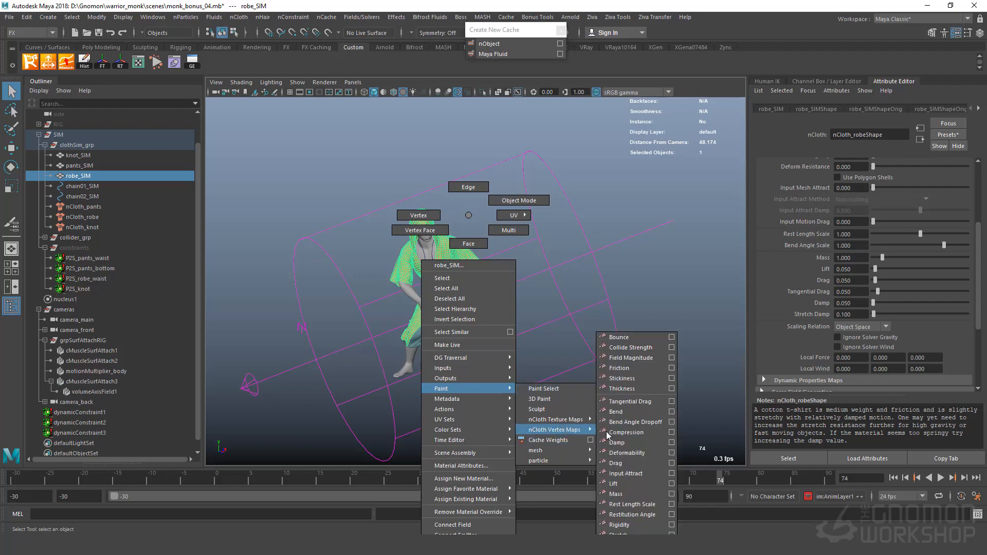
# Paint the Collide Strength vertex map, viewing through the persp camera
pyautogui.click(353, 81)
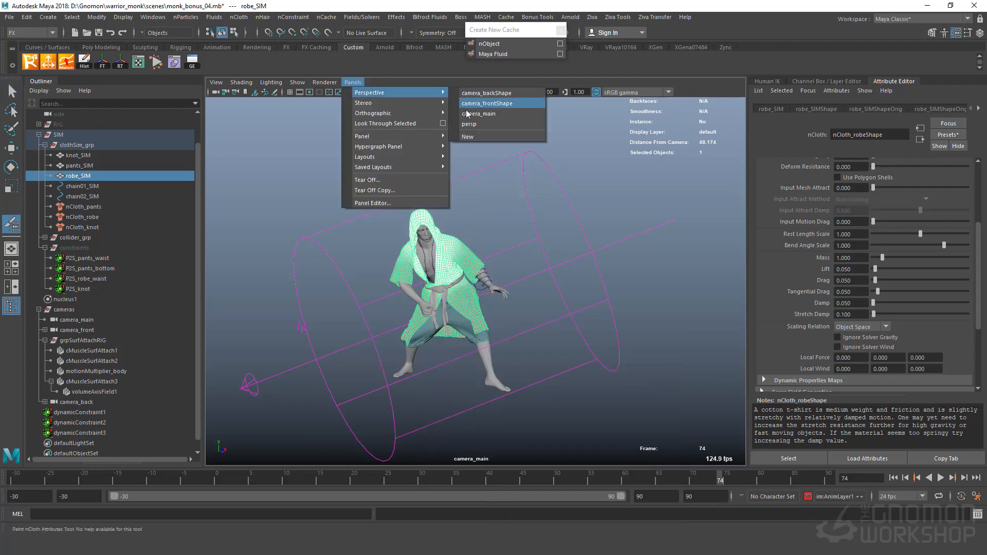
pyautogui.click(469, 124)
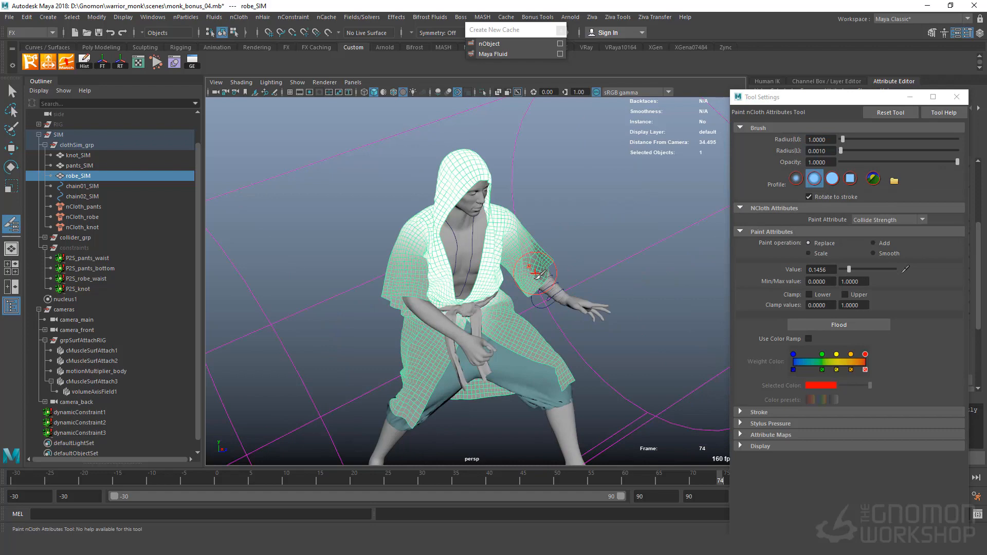